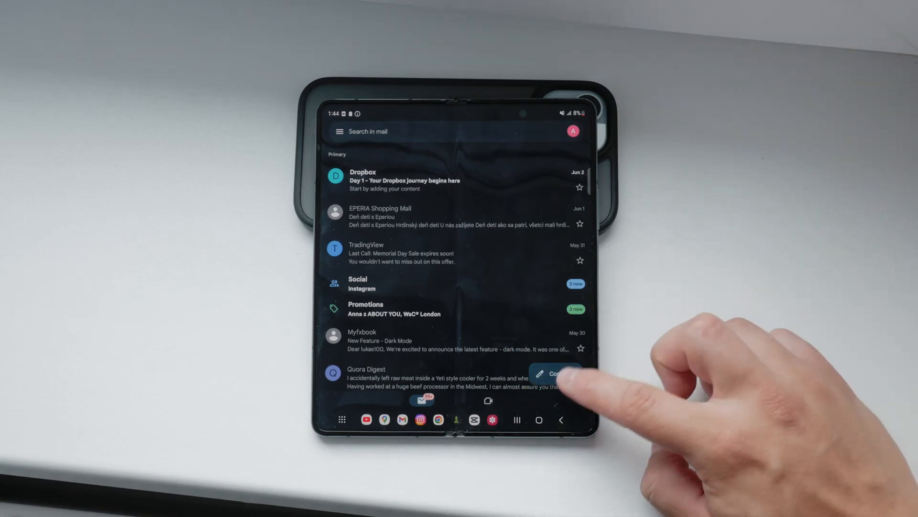
- Start a blank new email from the Gmail inbox with the Compose button
{"action": "left_click", "coordinate": [555, 373]}
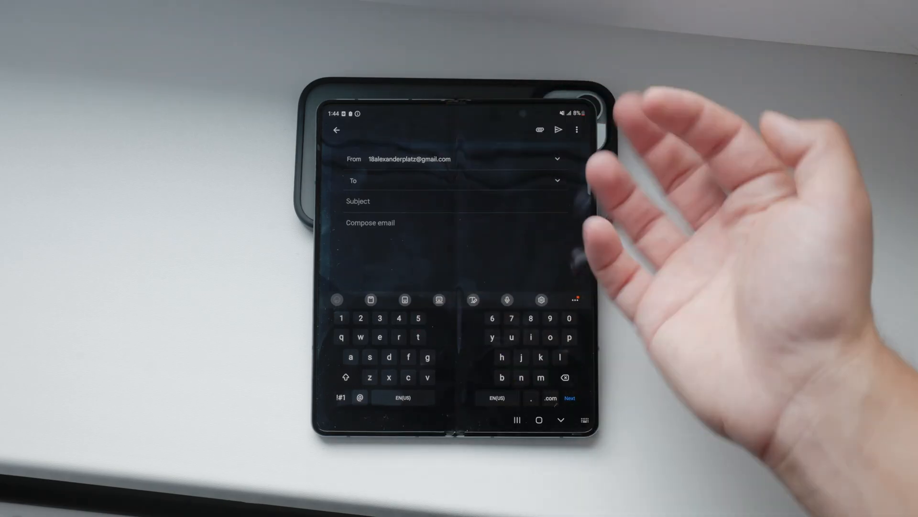
{"action": "type", "text": "e"}
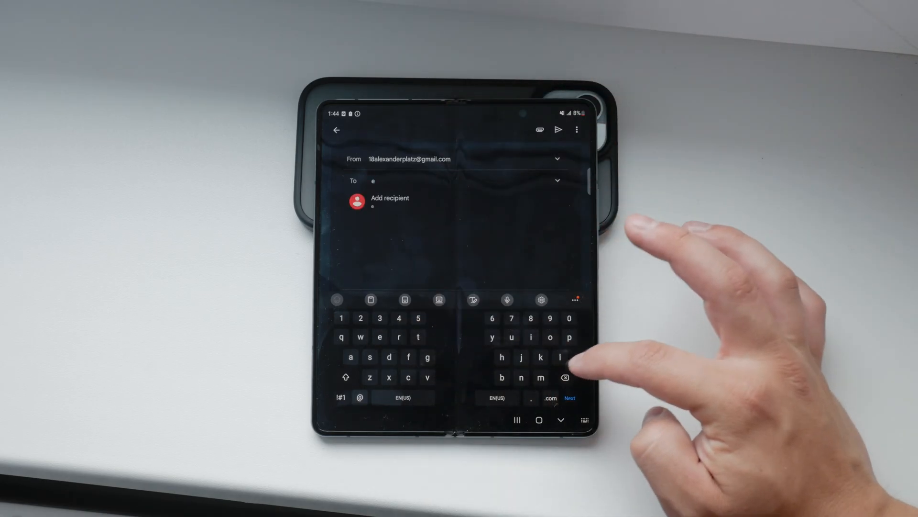
{"action": "type", "text": "mail"}
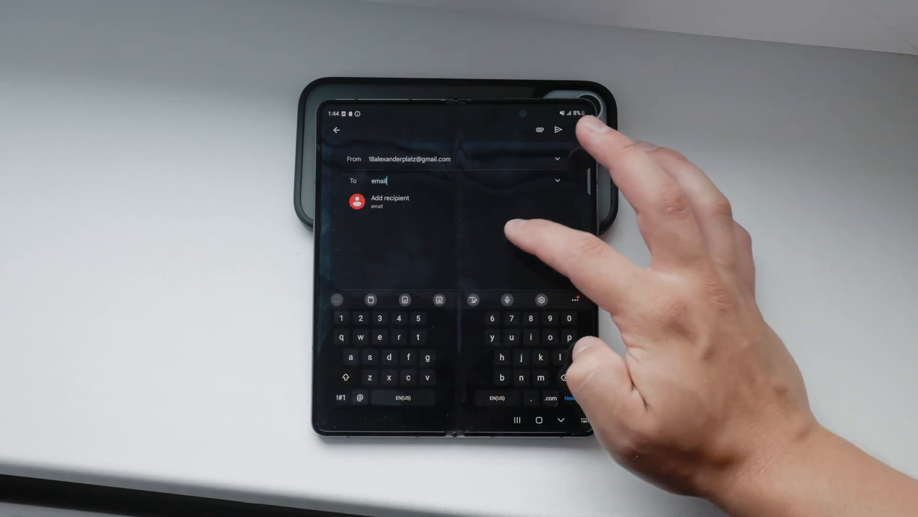
{"action": "left_click", "coordinate": [559, 129]}
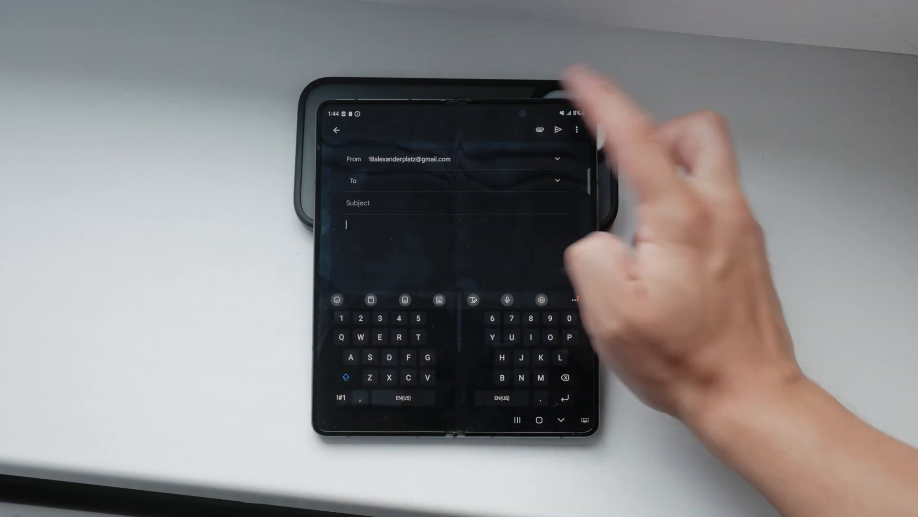
- Attach the screenshot PNG to the draft via the paperclip's Attach file option
{"action": "left_click", "coordinate": [539, 130]}
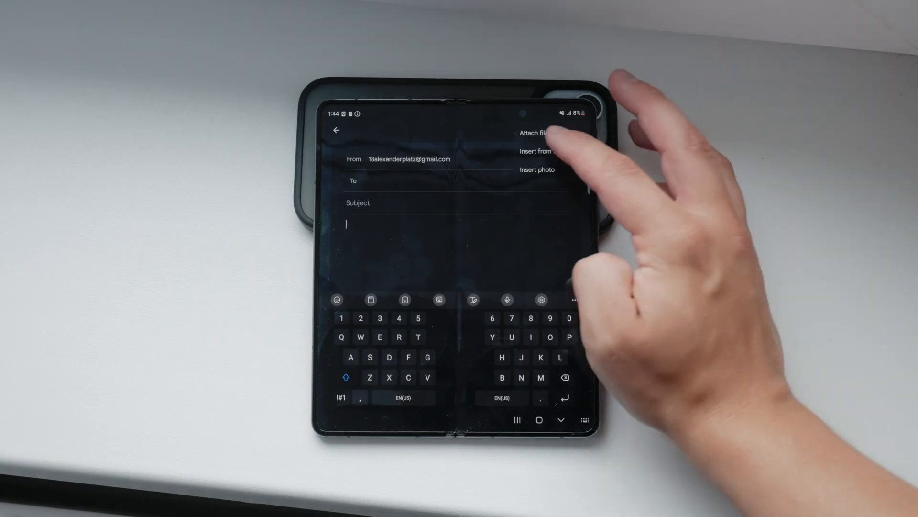
{"action": "left_click", "coordinate": [535, 132]}
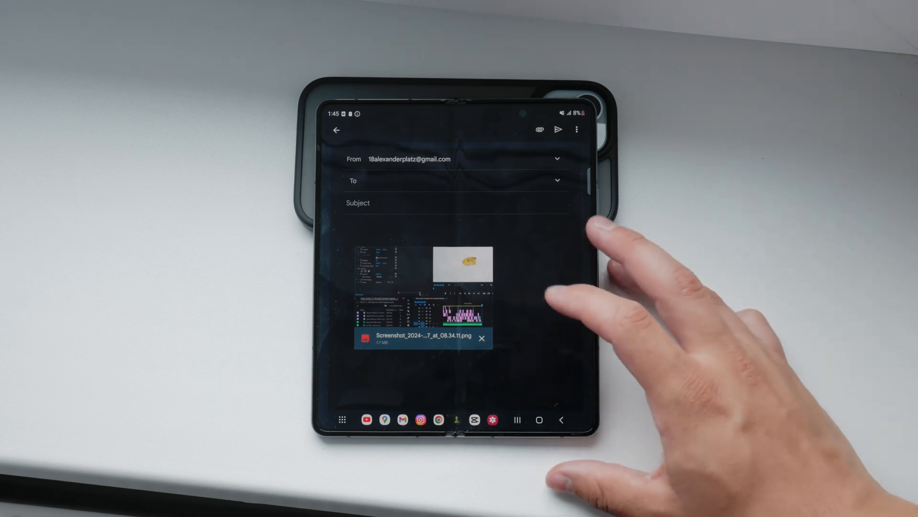
- Show the draft's overflow menu with schedule, save and discard options
{"action": "left_click", "coordinate": [575, 130]}
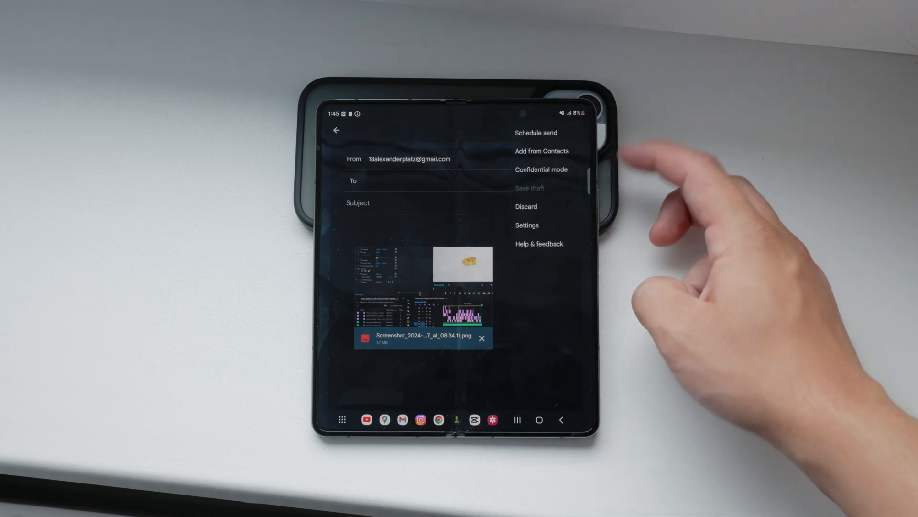